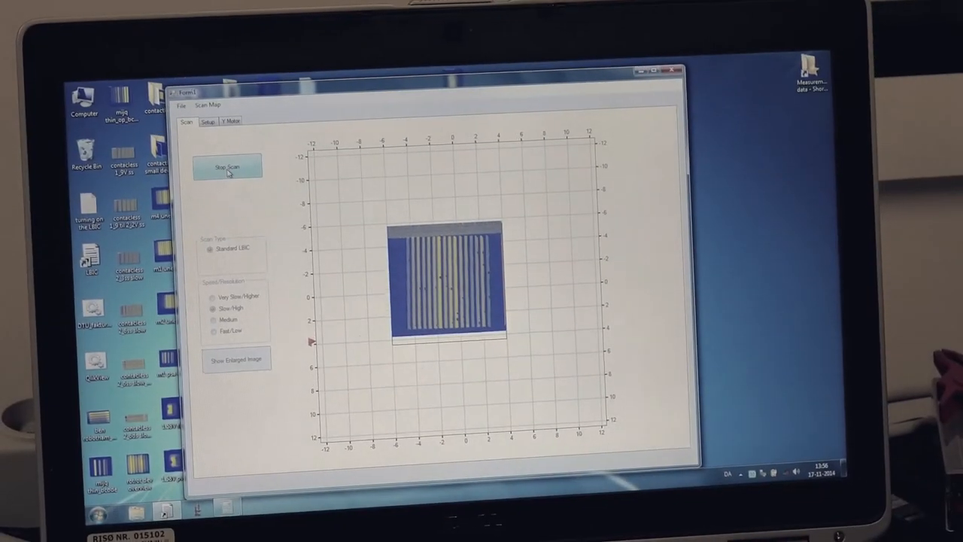
# Open the Expanded View window showing the enlarged current map of the striped module scan
pyautogui.click(237, 359)
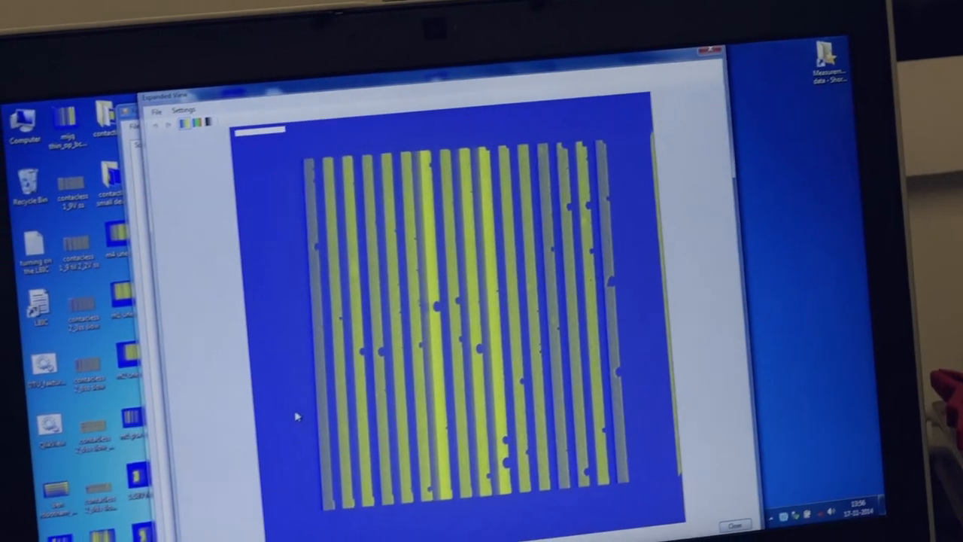